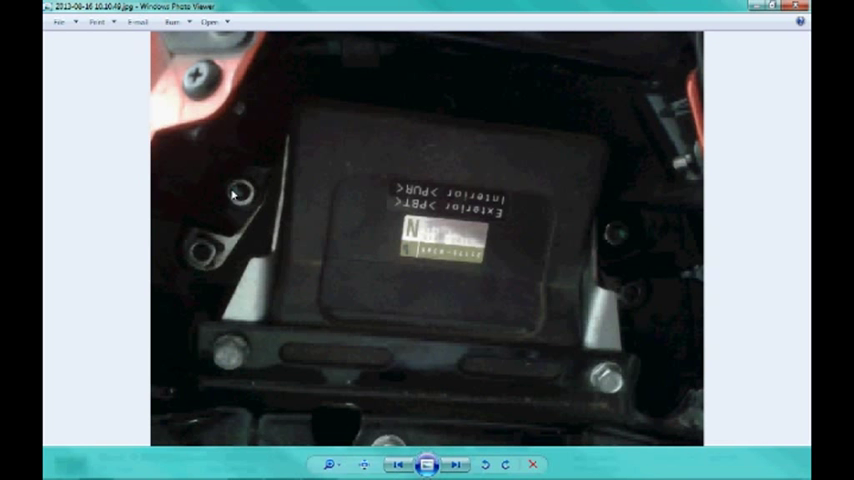
pyautogui.moveTo(243, 191)
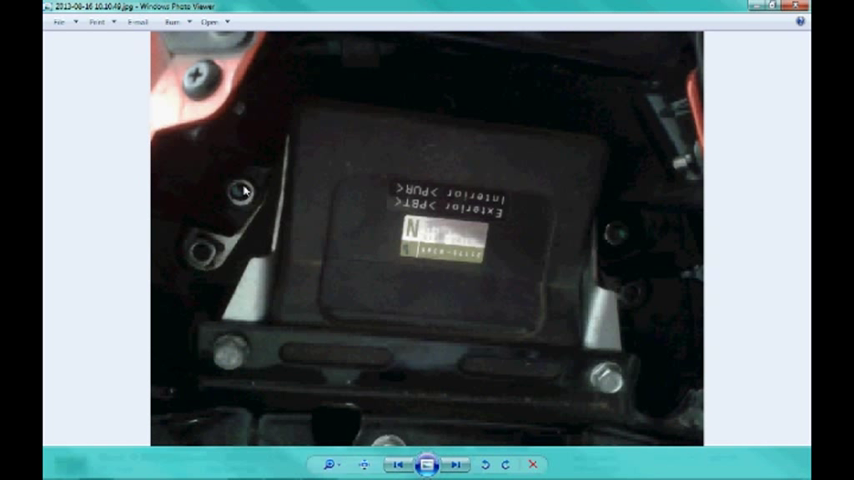
pyautogui.moveTo(616, 237)
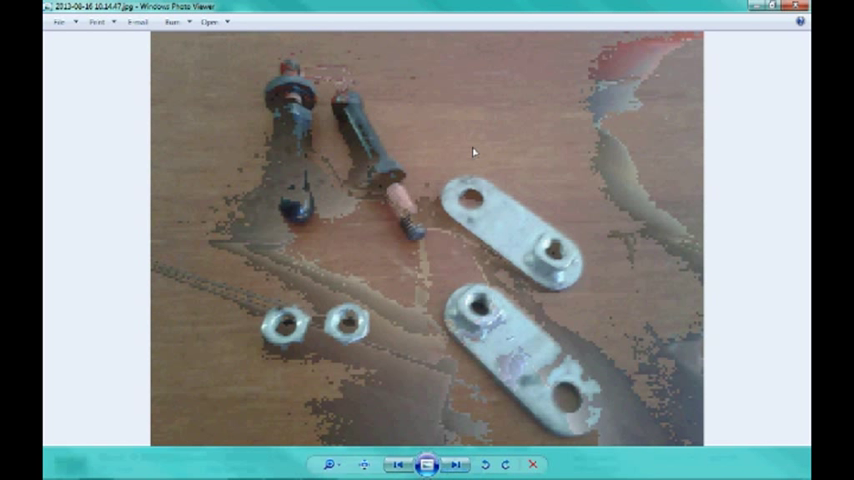
pyautogui.moveTo(403, 343)
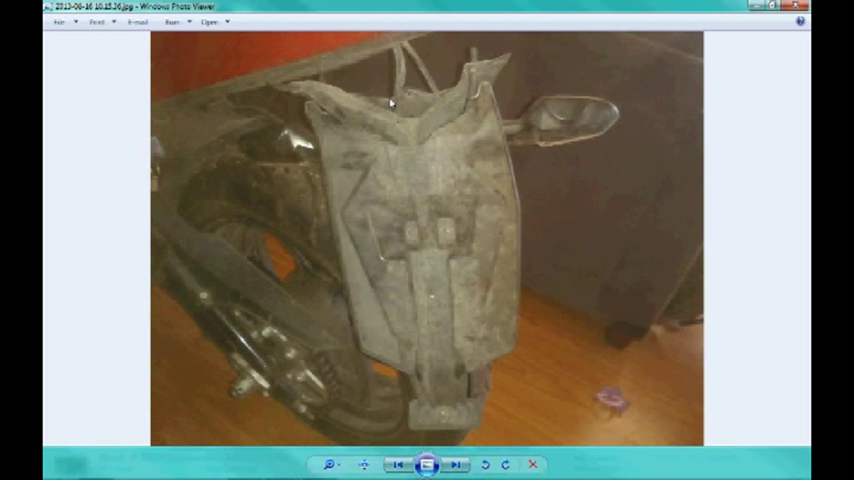
pyautogui.moveTo(387, 247)
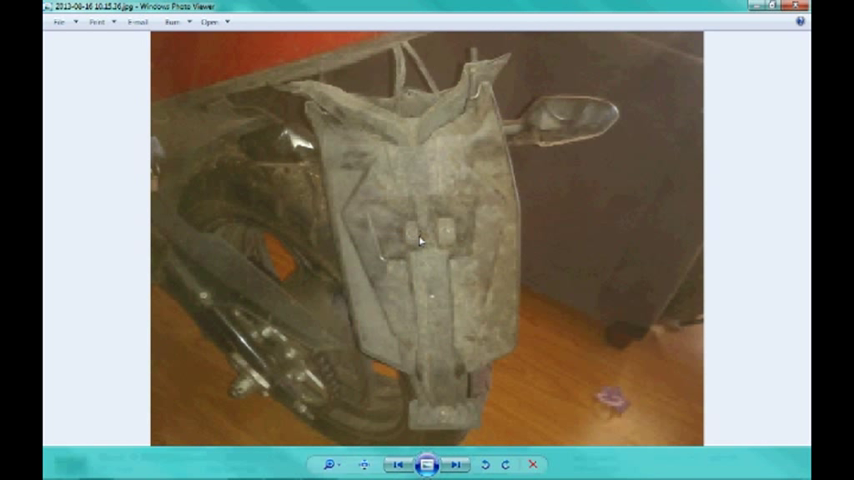
pyautogui.moveTo(425, 257)
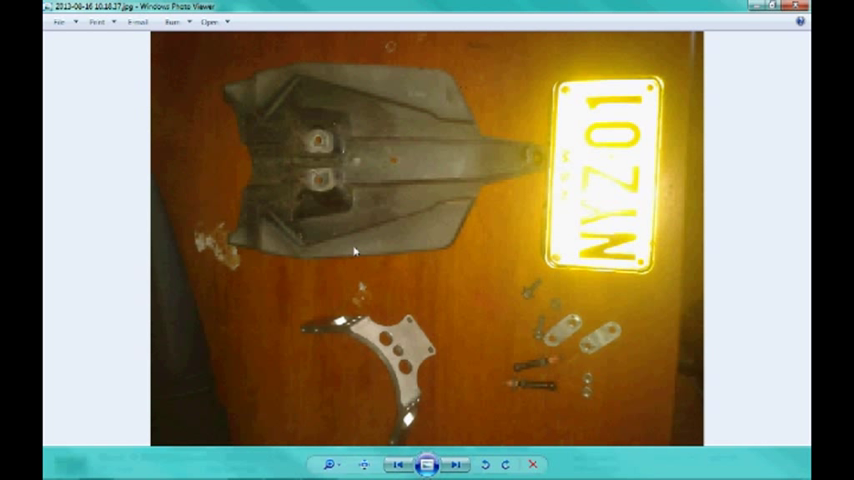
pyautogui.moveTo(615, 182)
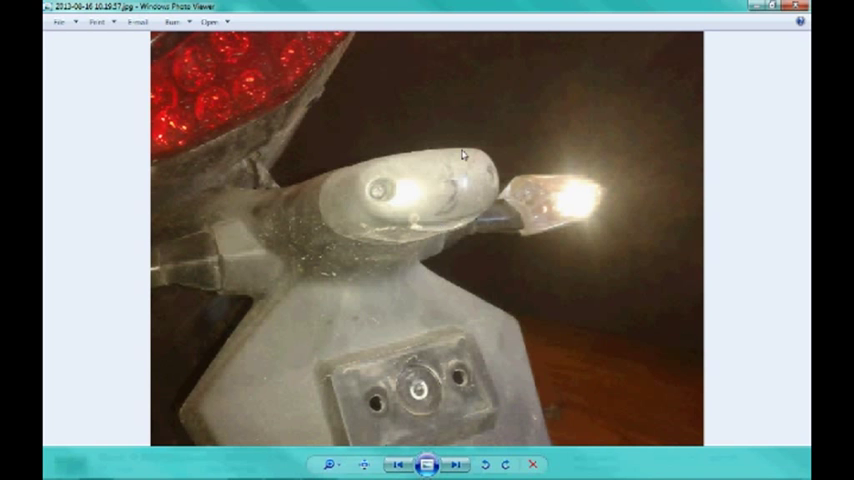
pyautogui.moveTo(382, 192)
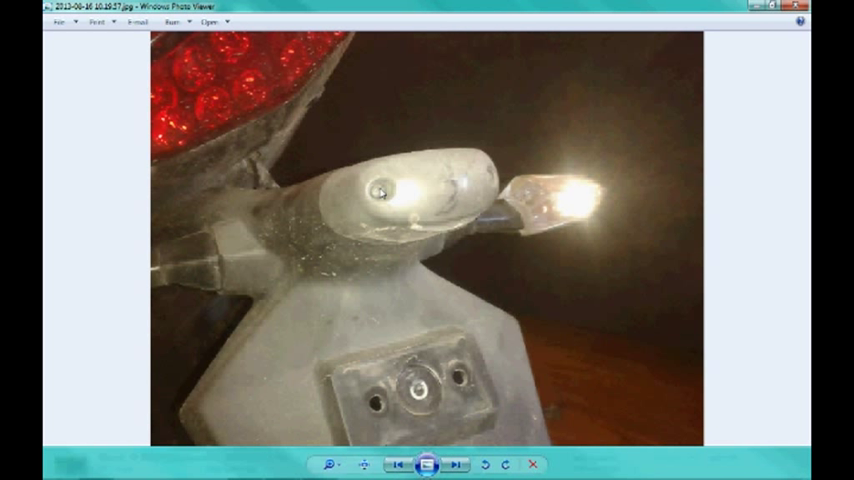
pyautogui.moveTo(475, 181)
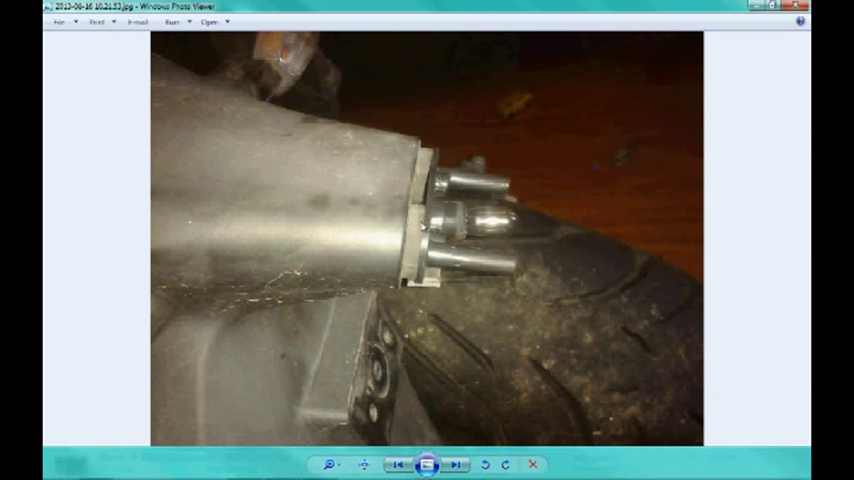
pyautogui.moveTo(422, 304)
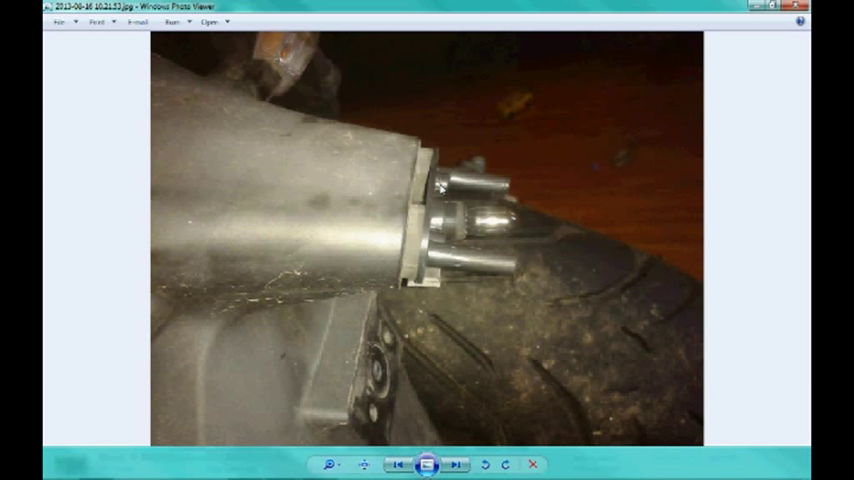
pyautogui.moveTo(490, 228)
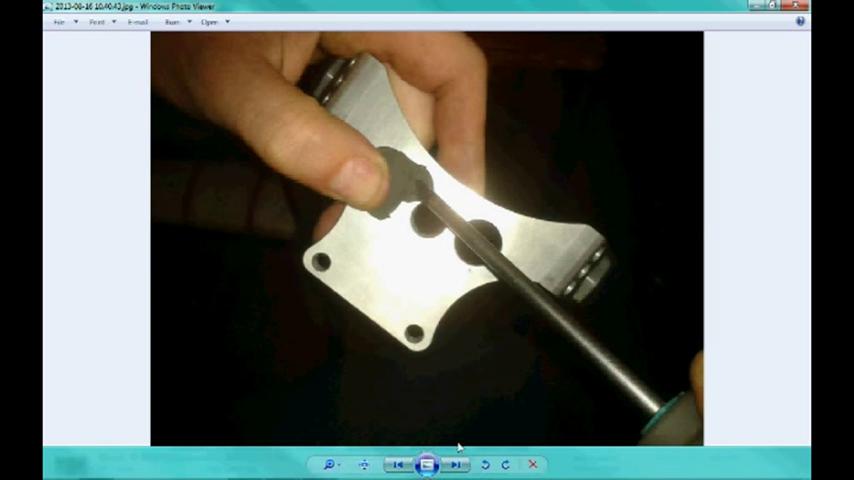
pyautogui.moveTo(112, 307)
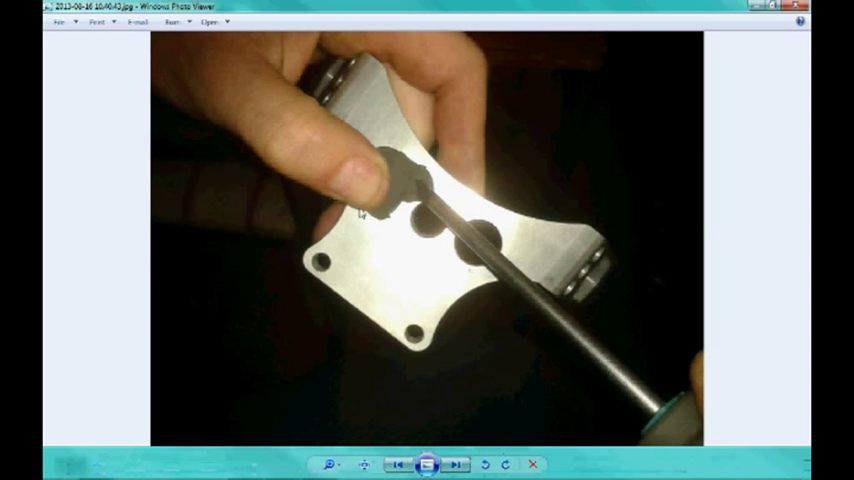
pyautogui.moveTo(456, 464)
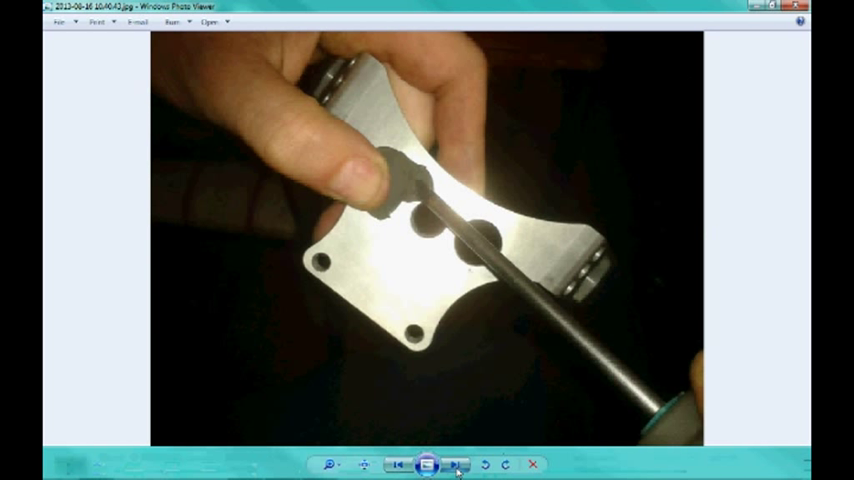
# Advance to the photo of the flat bracket with two rubber grommets fitted
pyautogui.click(458, 464)
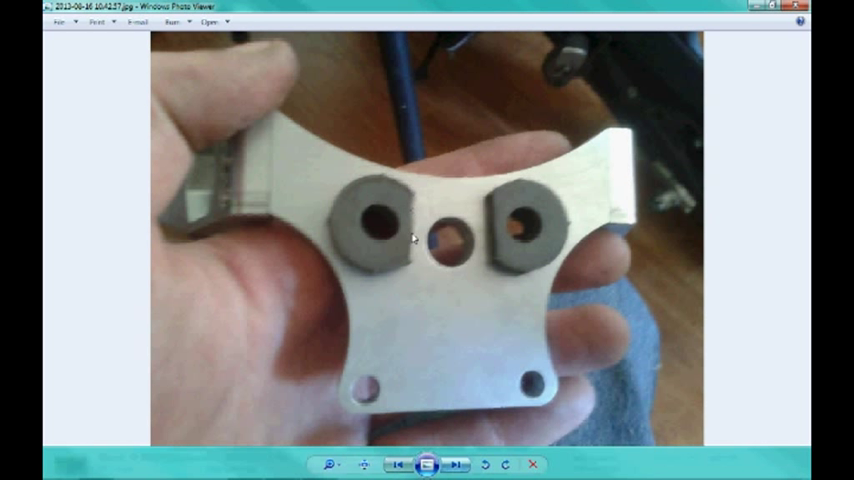
pyautogui.moveTo(472, 220)
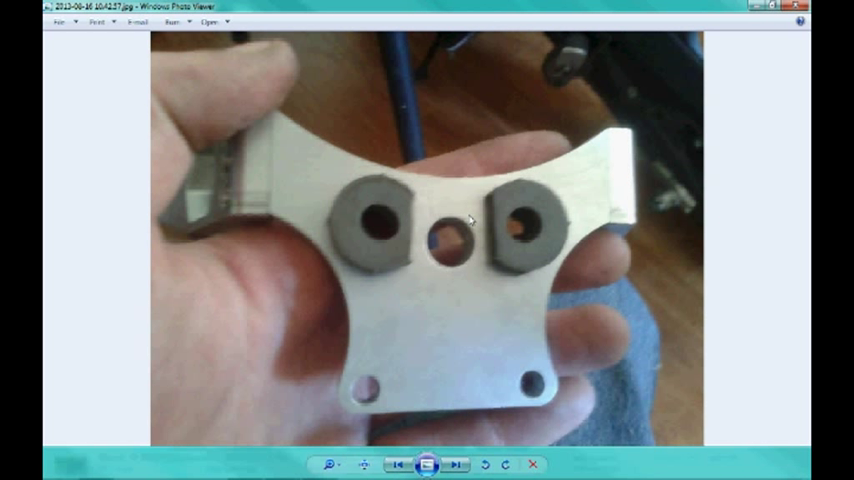
pyautogui.moveTo(422, 421)
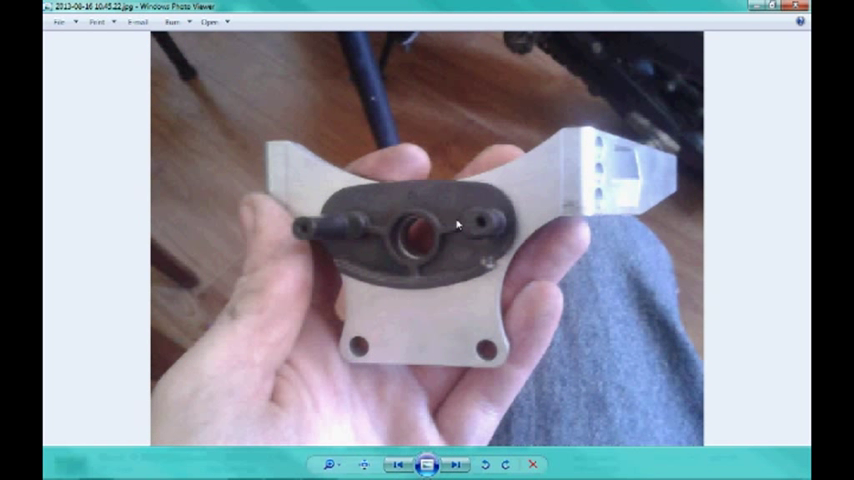
pyautogui.moveTo(492, 273)
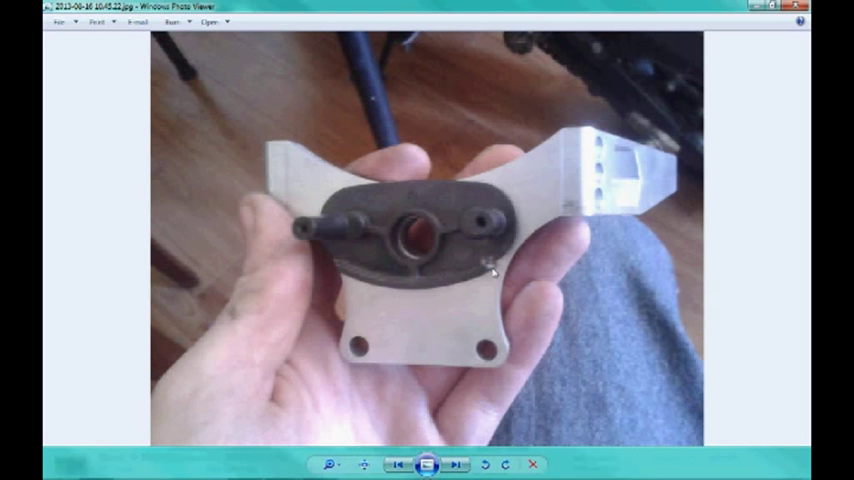
pyautogui.moveTo(348, 277)
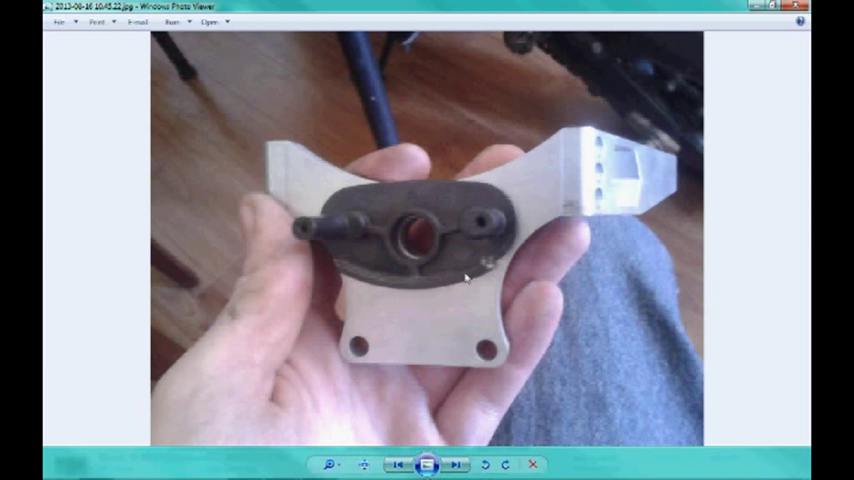
pyautogui.moveTo(420, 390)
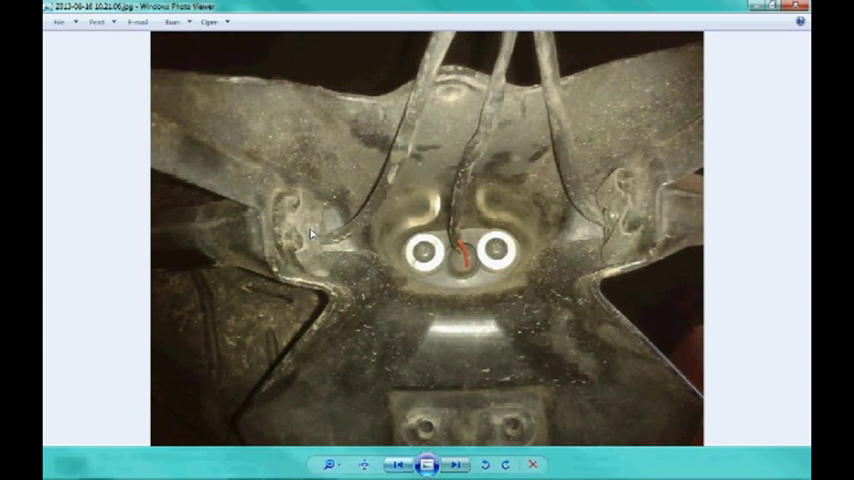
pyautogui.moveTo(325, 248)
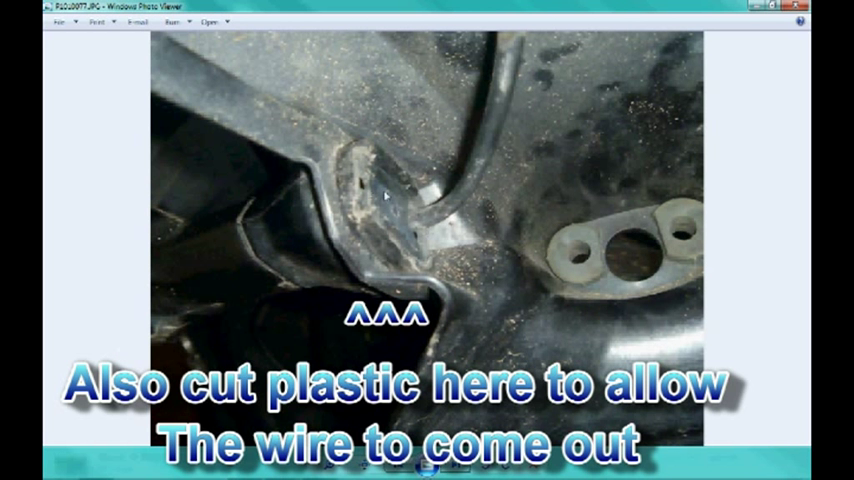
pyautogui.moveTo(372, 193)
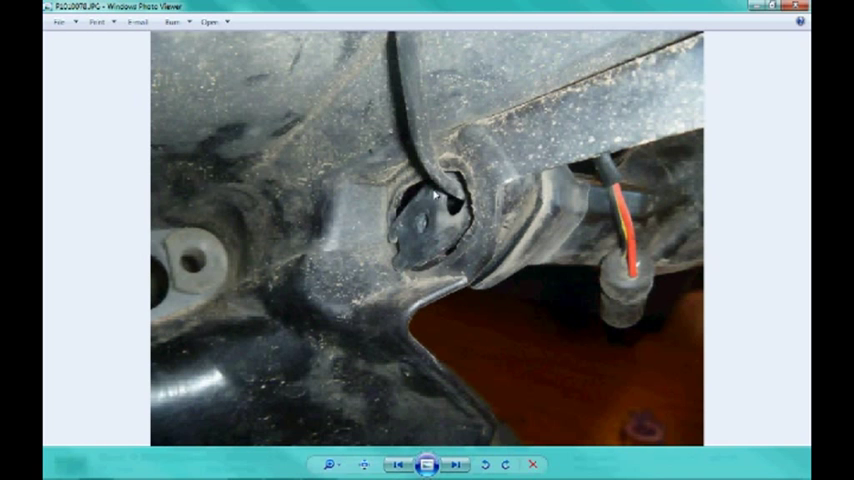
pyautogui.moveTo(519, 228)
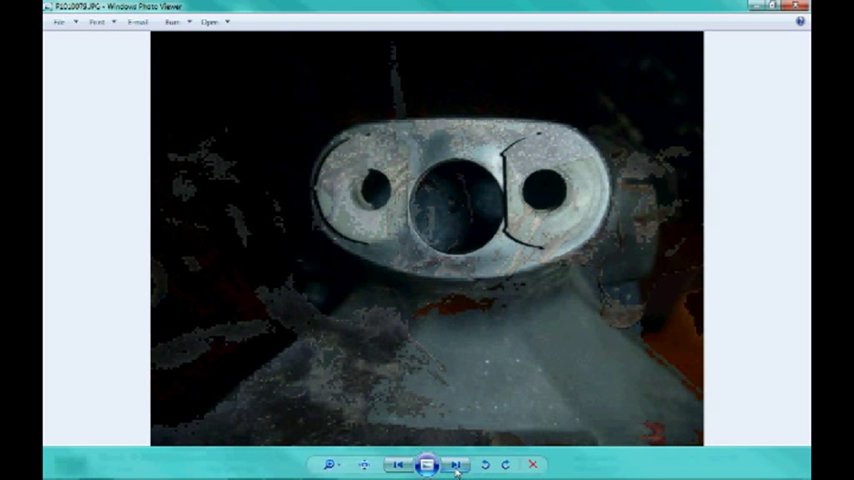
# Advance to the photo of the hand holding the indicator connector with green wire
pyautogui.click(458, 464)
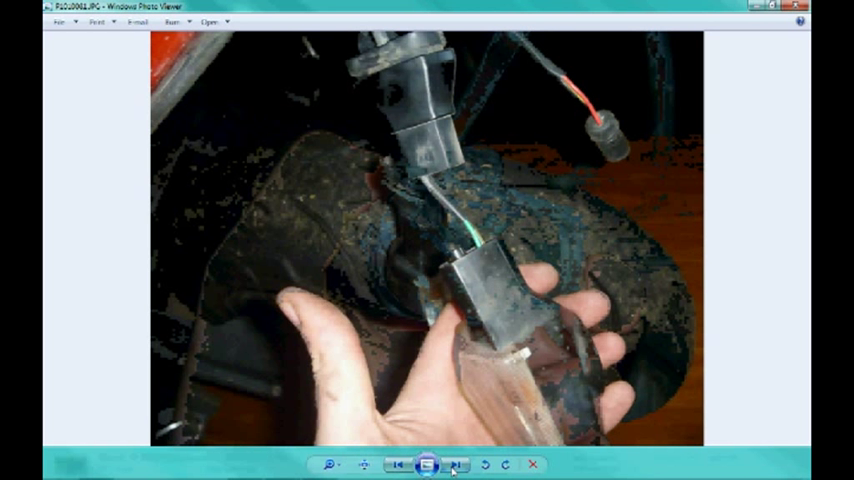
pyautogui.moveTo(448, 192)
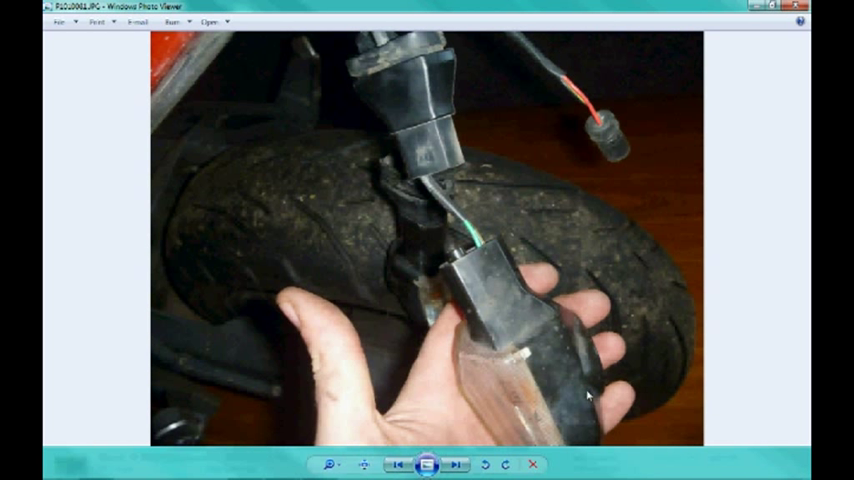
pyautogui.moveTo(440, 267)
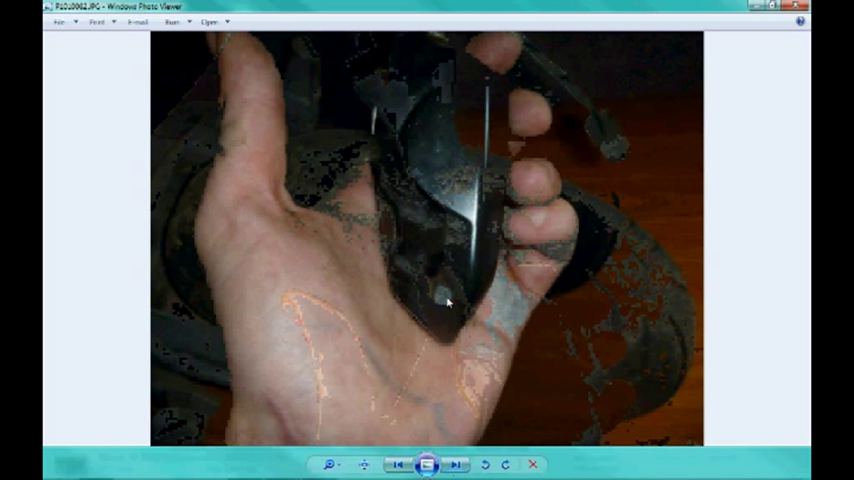
# Advance to the opened indicator housing photo showing green and brown wires
pyautogui.click(457, 464)
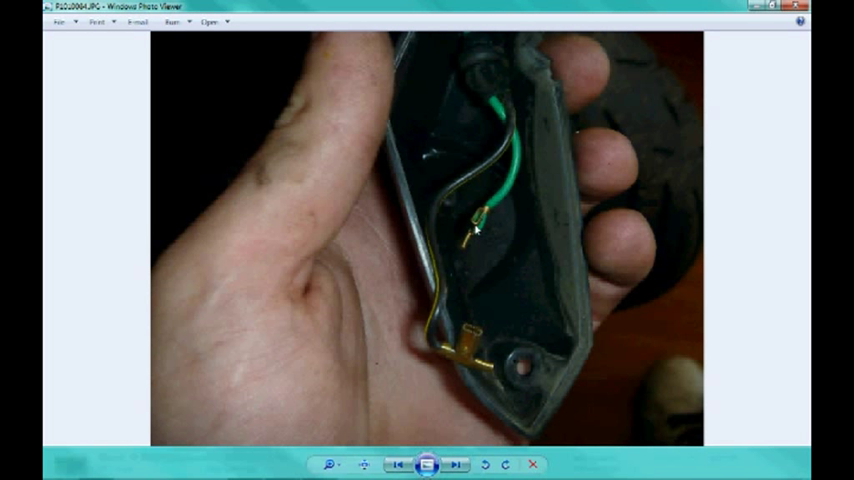
pyautogui.moveTo(470, 247)
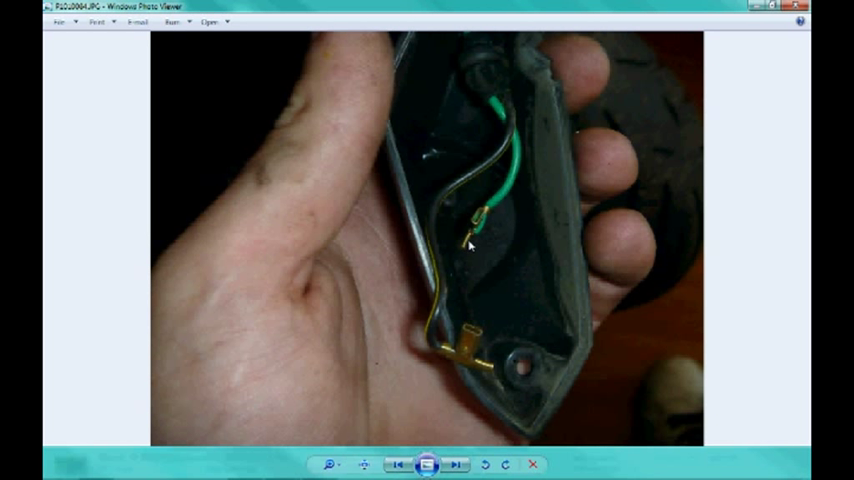
pyautogui.moveTo(456, 464)
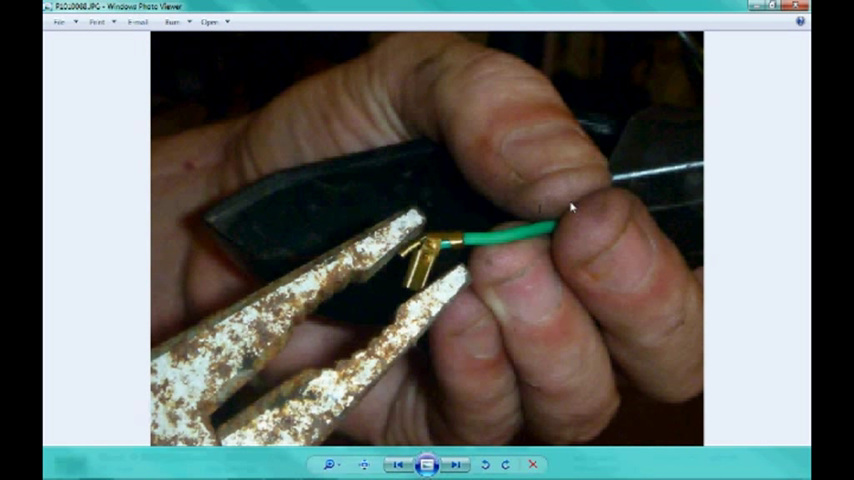
pyautogui.moveTo(650, 217)
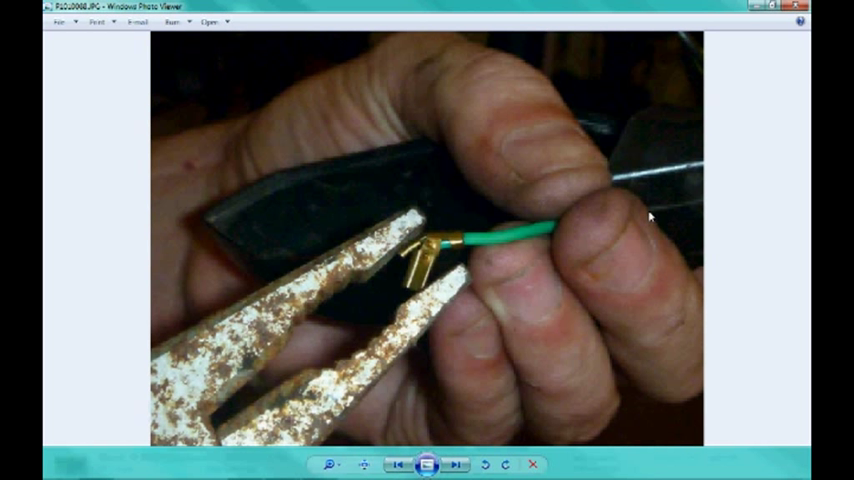
pyautogui.moveTo(671, 195)
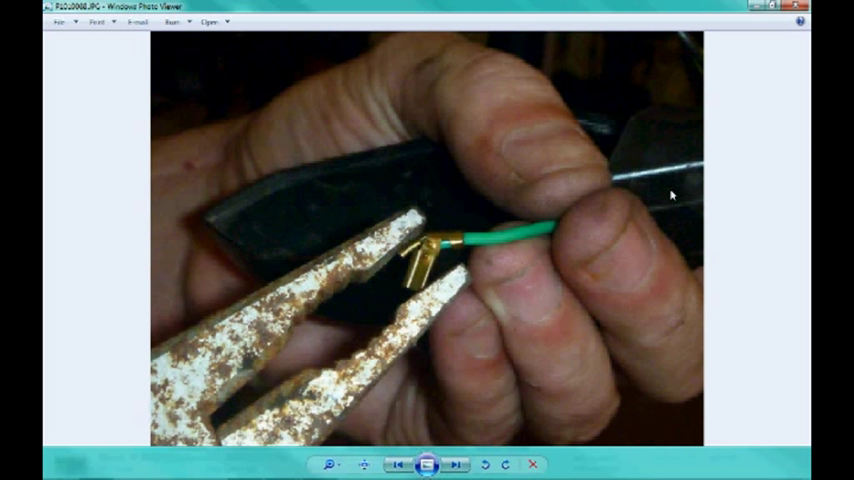
pyautogui.moveTo(624, 191)
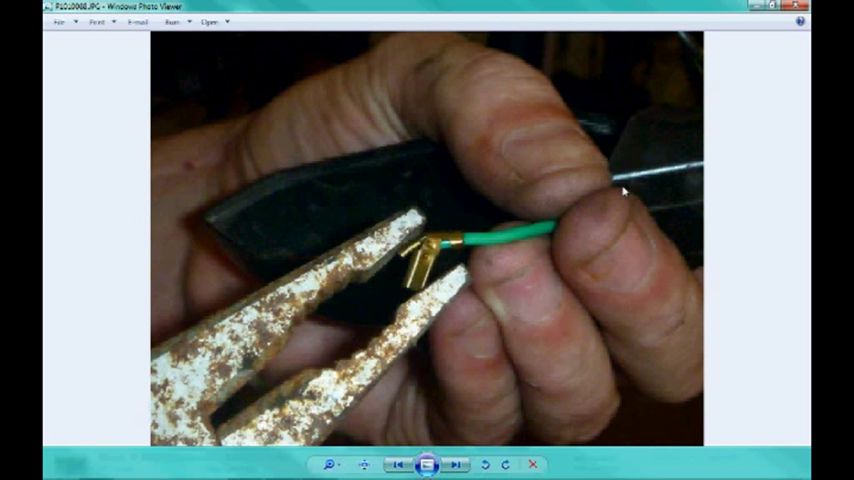
pyautogui.moveTo(505, 344)
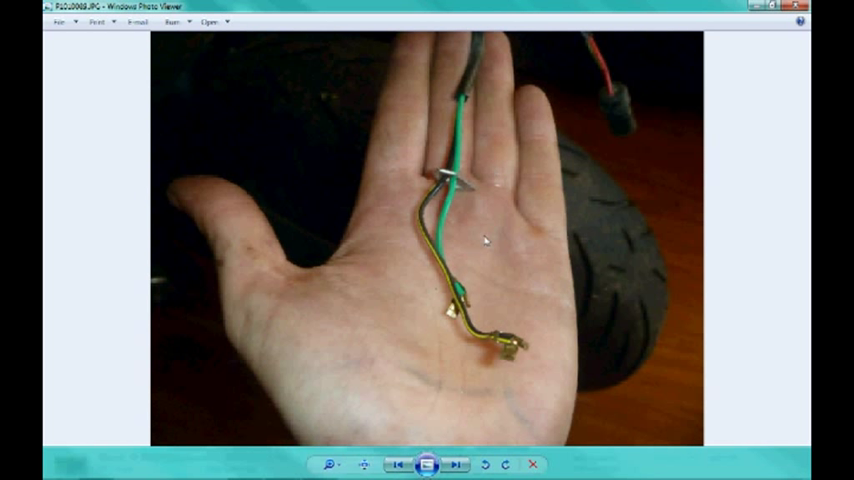
pyautogui.moveTo(481, 344)
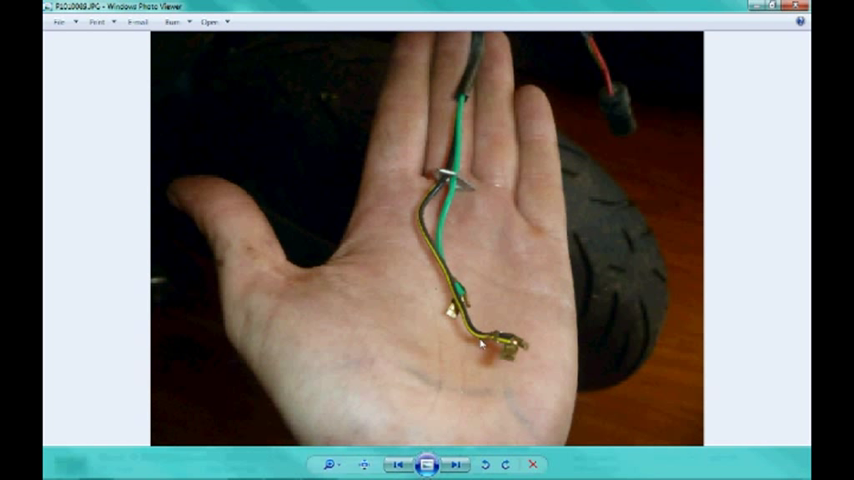
pyautogui.moveTo(307, 388)
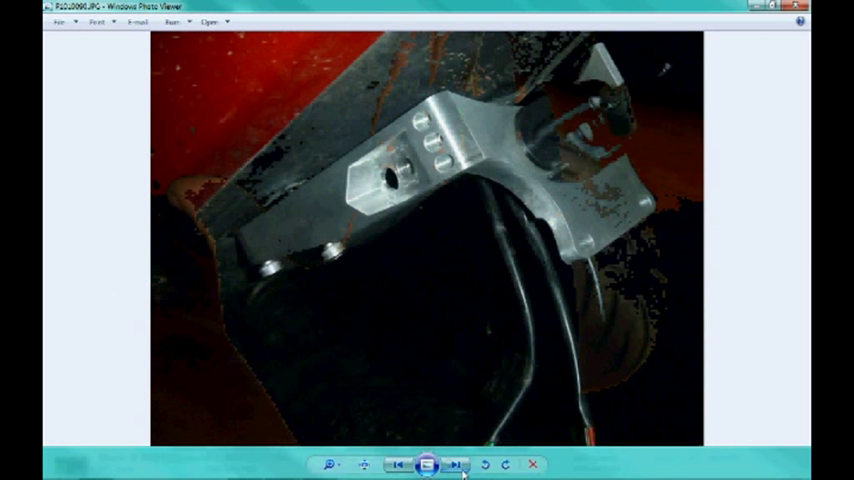
pyautogui.moveTo(510, 185)
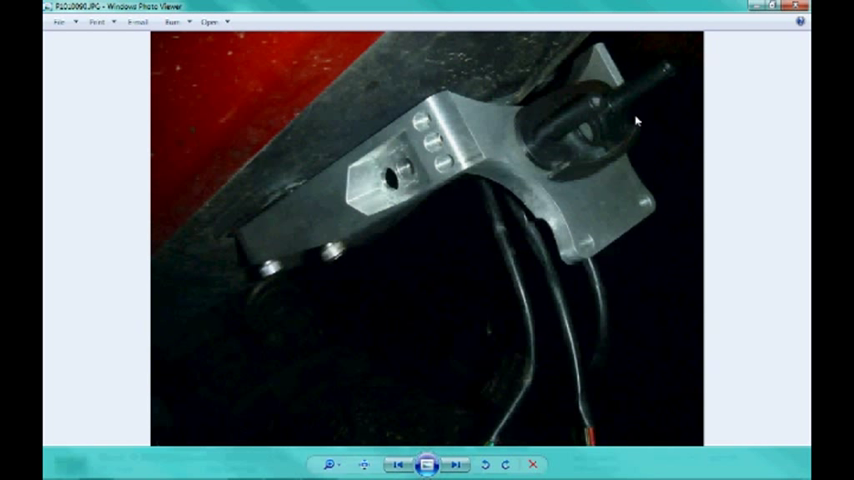
pyautogui.moveTo(480, 183)
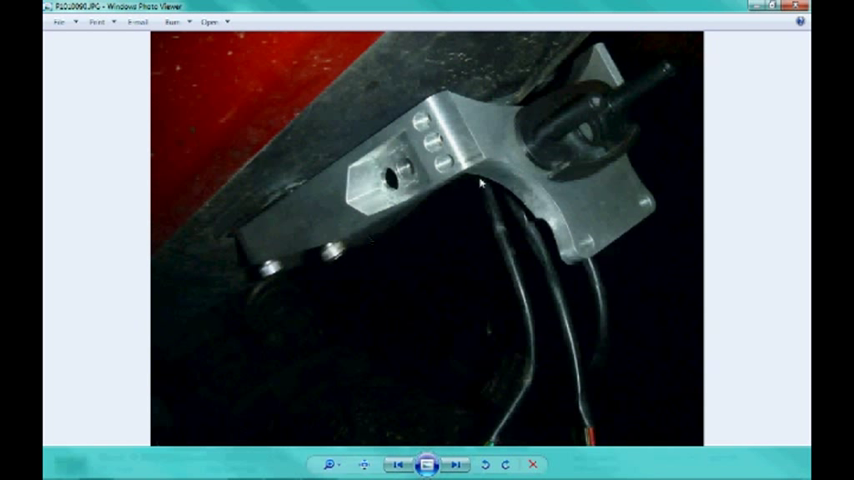
pyautogui.moveTo(337, 236)
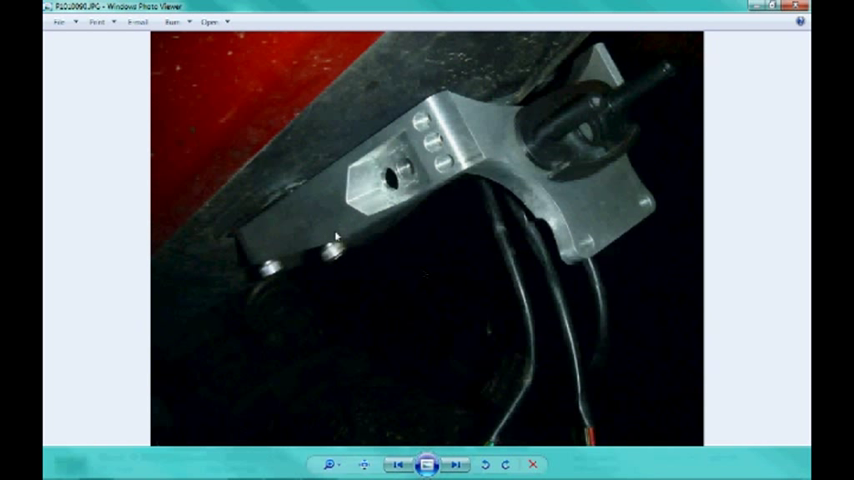
pyautogui.moveTo(605, 125)
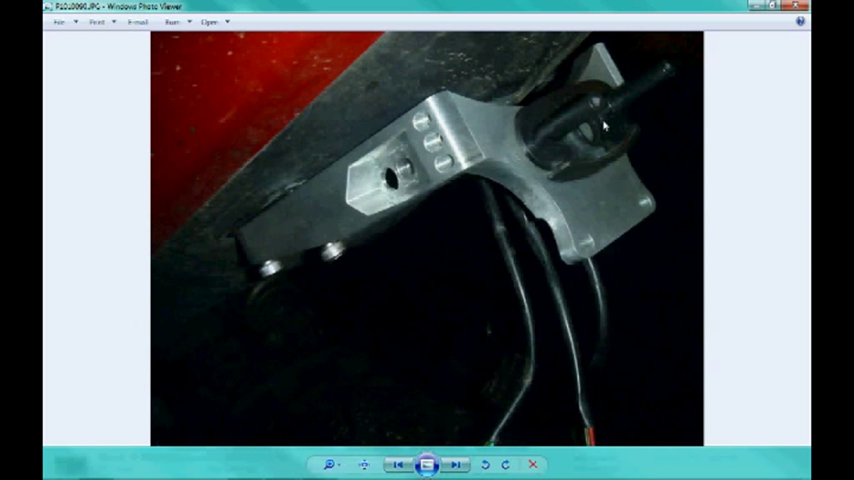
pyautogui.moveTo(334, 255)
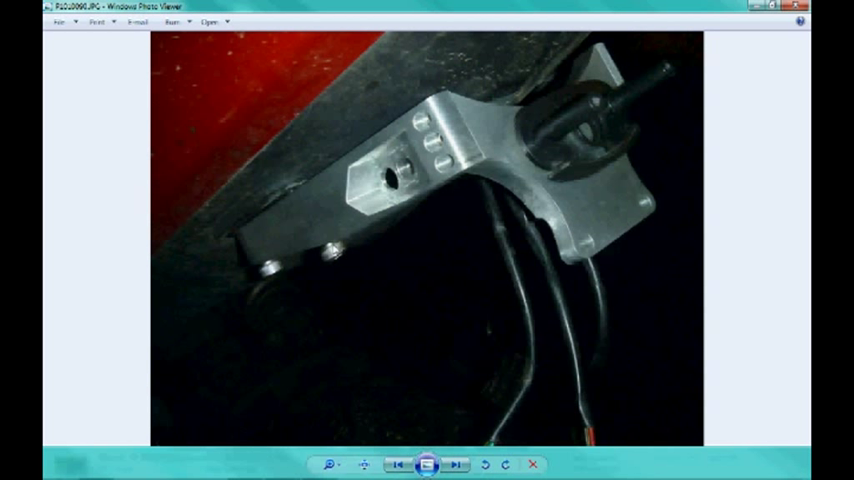
pyautogui.moveTo(275, 247)
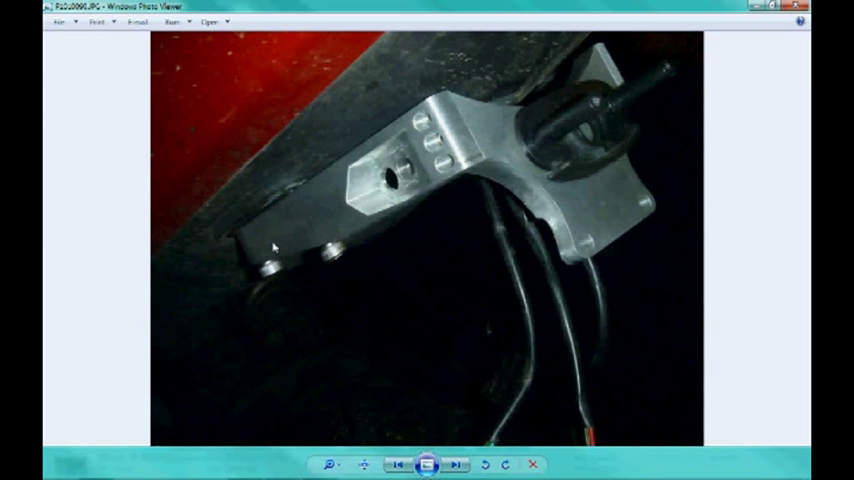
pyautogui.moveTo(302, 249)
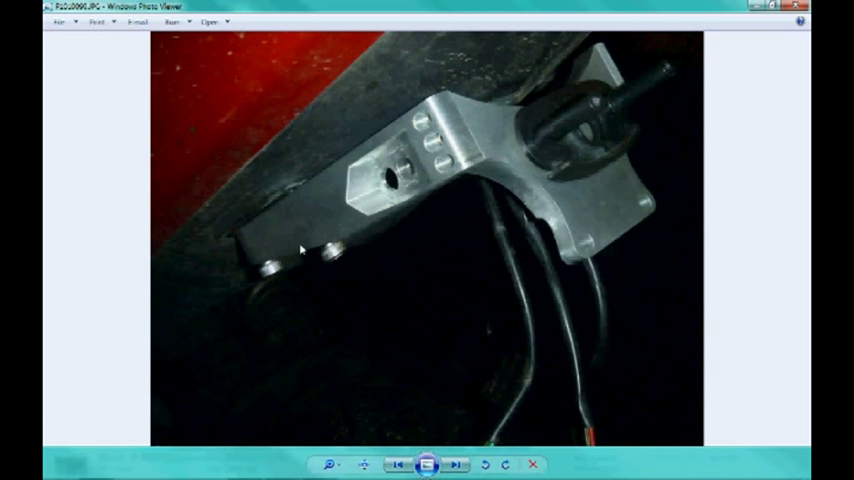
pyautogui.moveTo(510, 231)
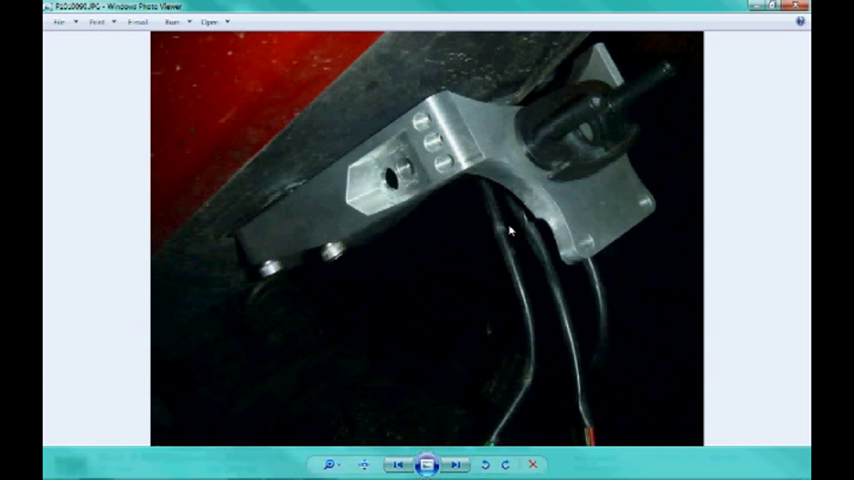
pyautogui.moveTo(539, 324)
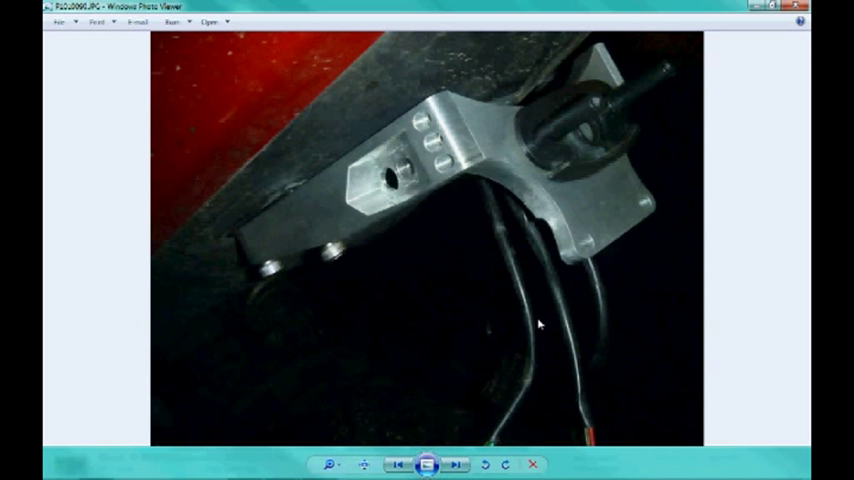
pyautogui.moveTo(388, 177)
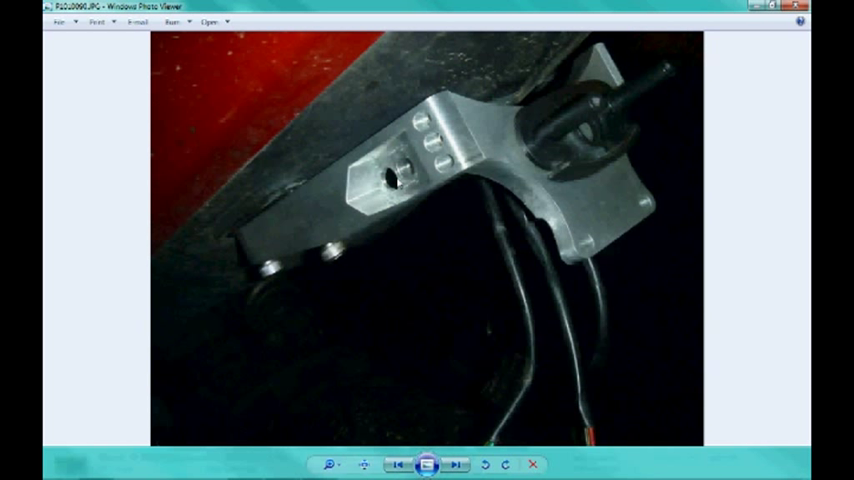
pyautogui.moveTo(528, 276)
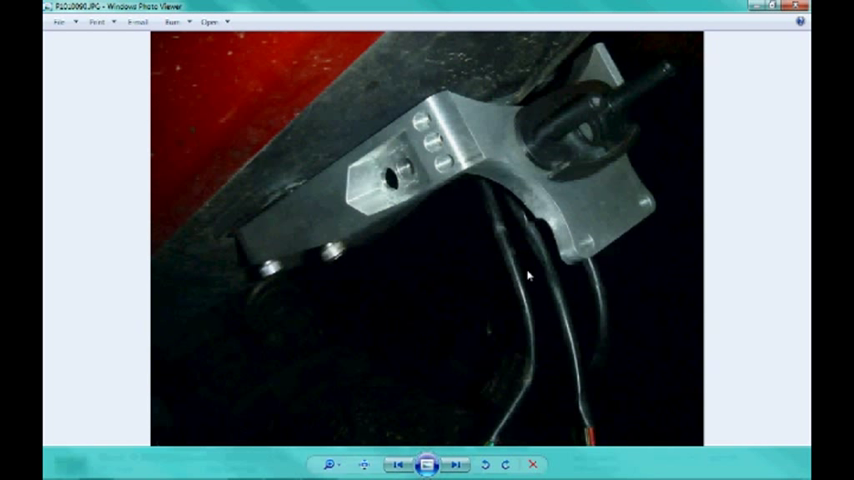
pyautogui.moveTo(473, 183)
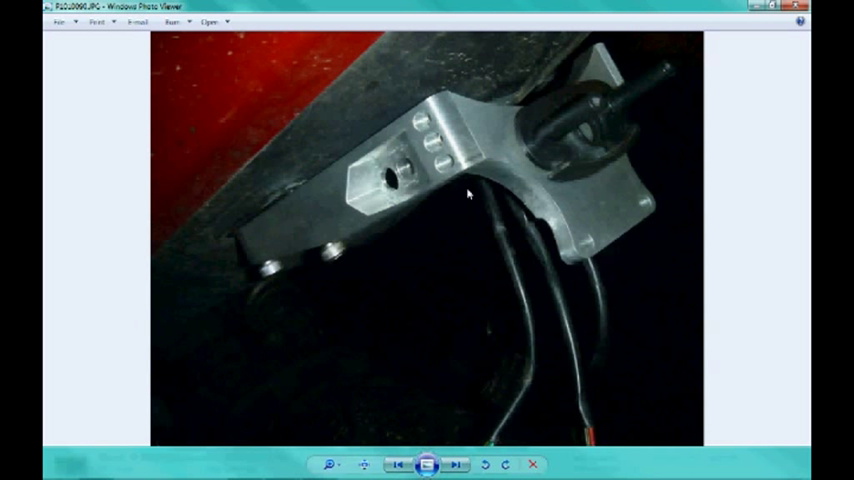
pyautogui.moveTo(462, 181)
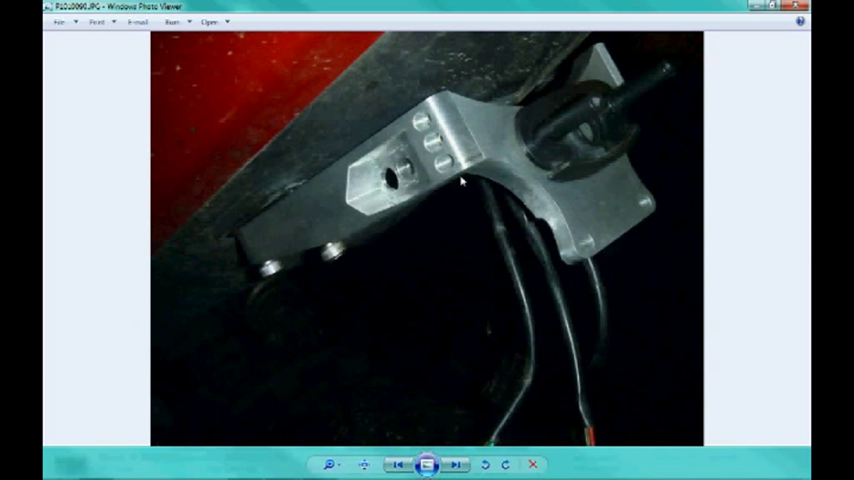
pyautogui.moveTo(398, 175)
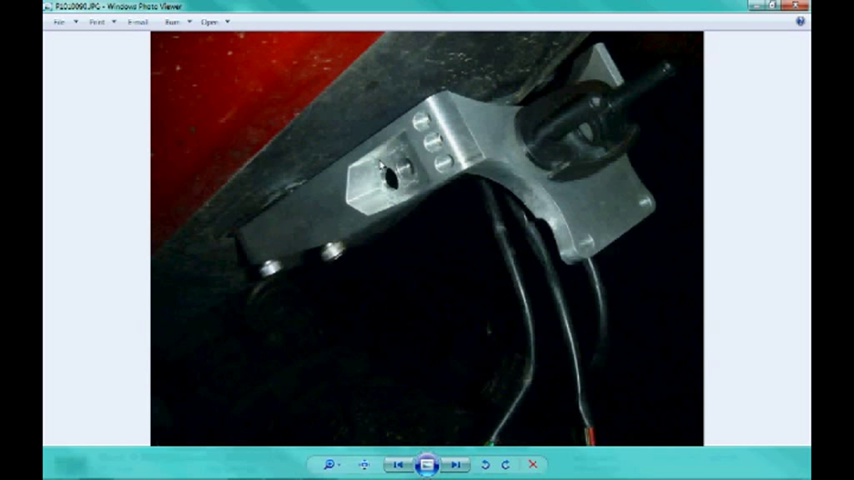
pyautogui.moveTo(424, 236)
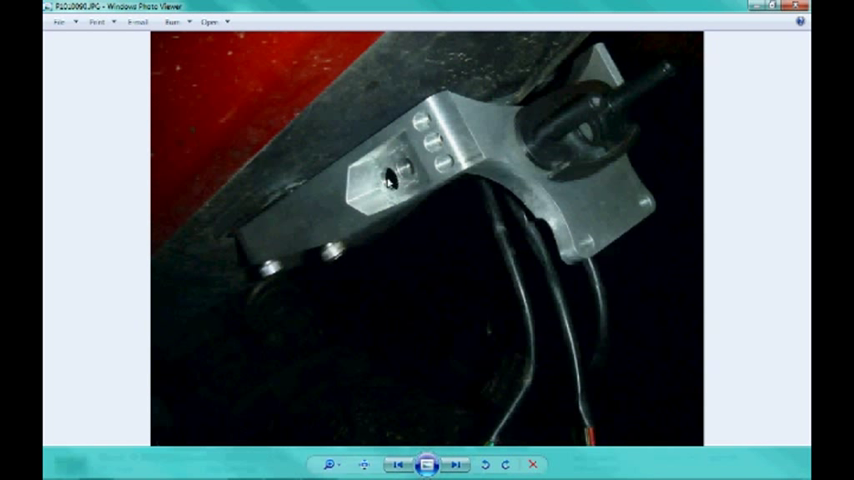
pyautogui.moveTo(430, 204)
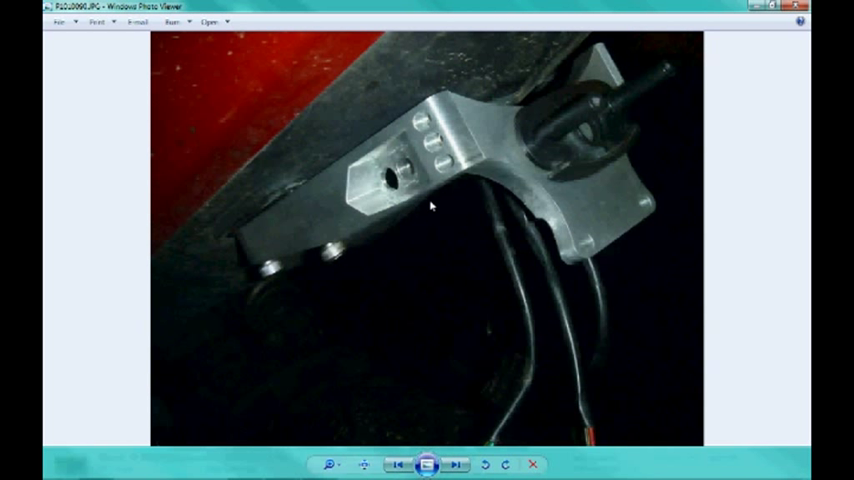
pyautogui.moveTo(414, 186)
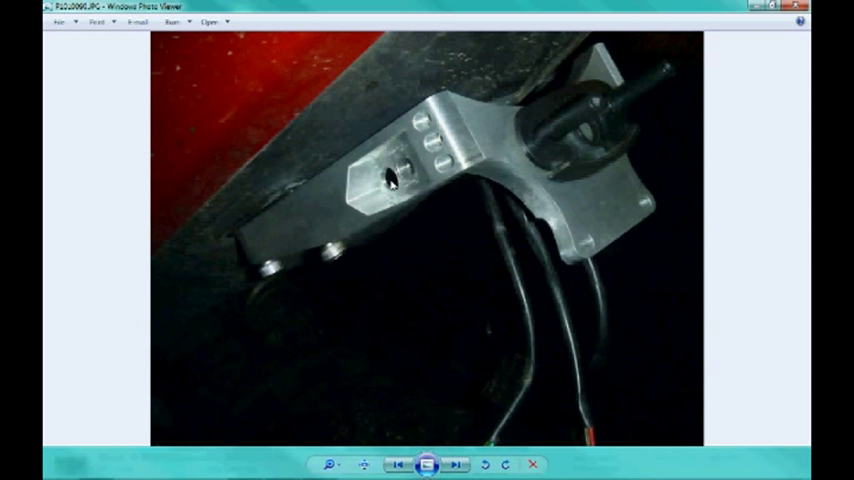
pyautogui.moveTo(444, 206)
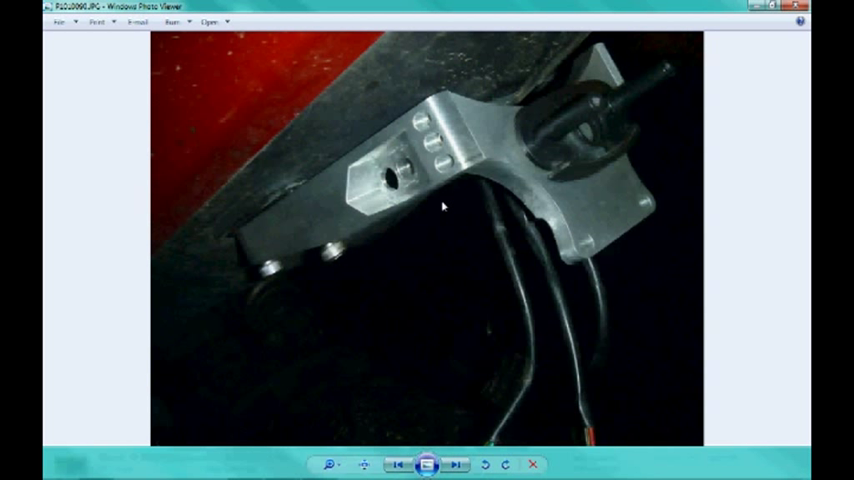
pyautogui.moveTo(250, 359)
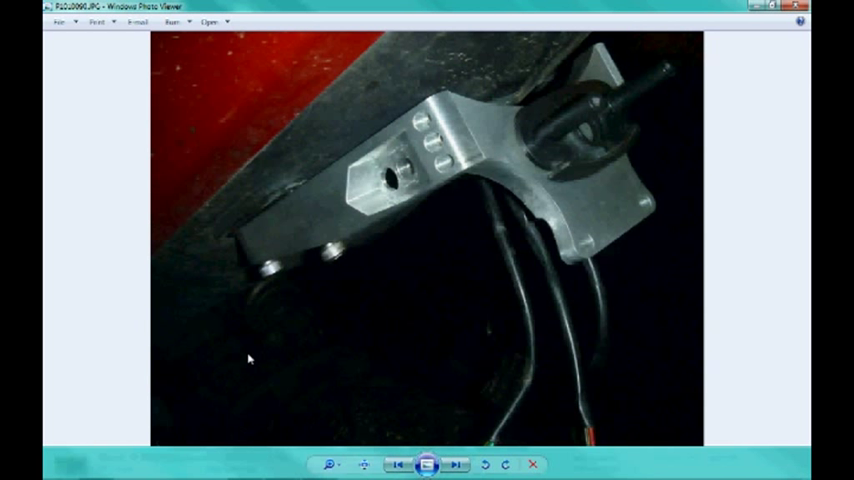
pyautogui.moveTo(84, 275)
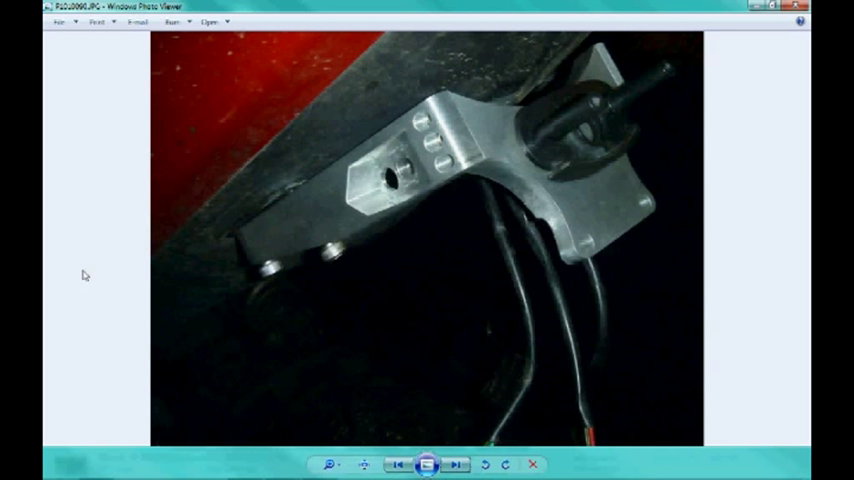
# Skip past the licence plate photo to the hand holding the indicator bracket
pyautogui.click(456, 464)
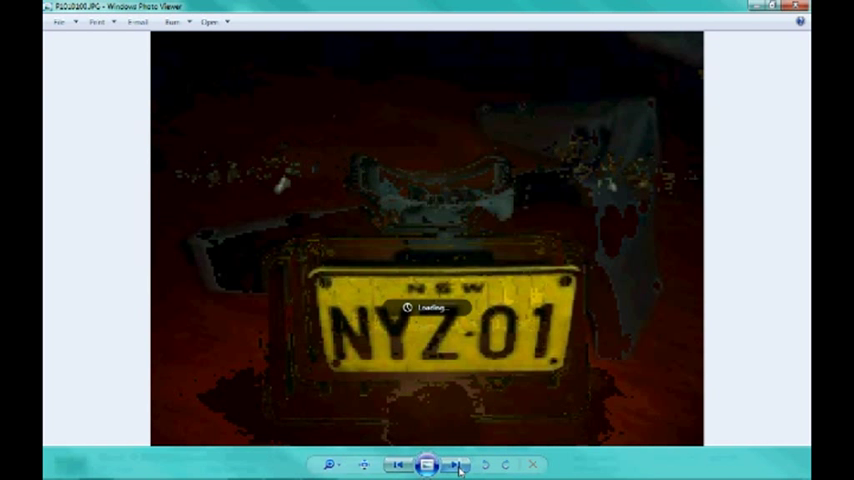
pyautogui.click(457, 464)
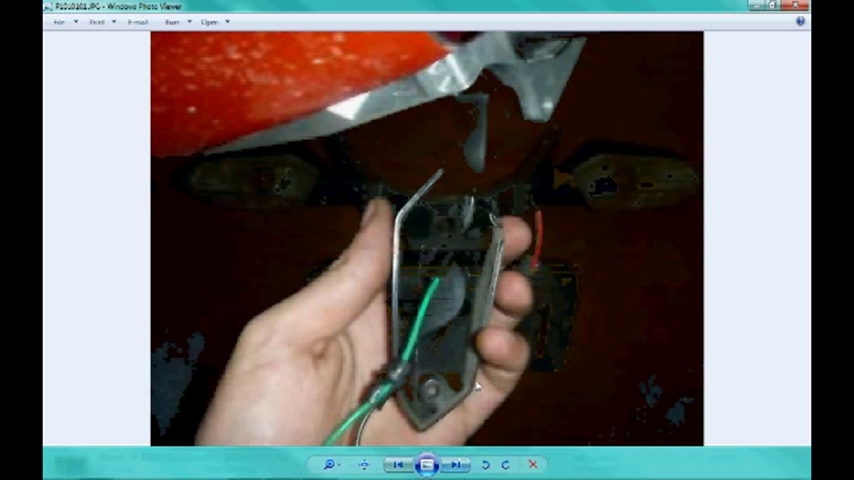
pyautogui.moveTo(463, 114)
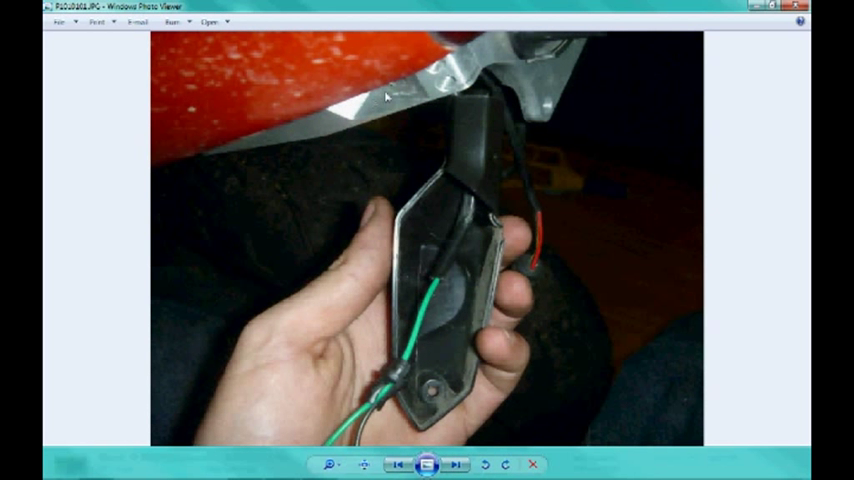
pyautogui.moveTo(462, 180)
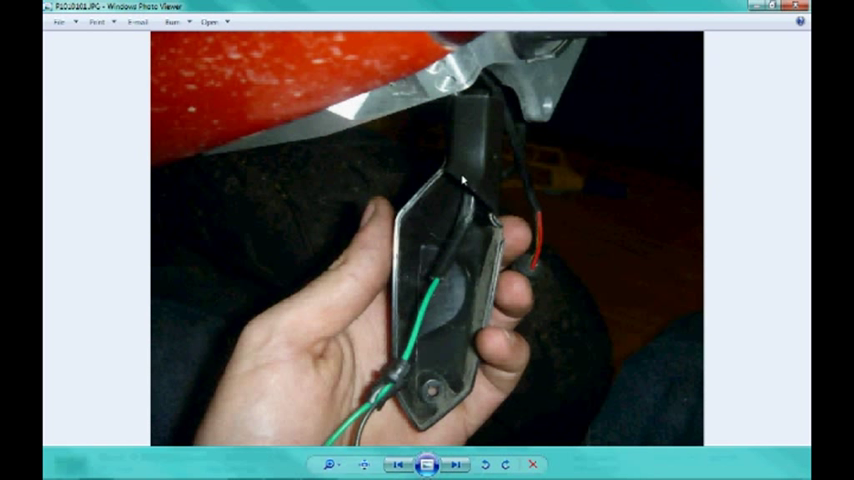
pyautogui.moveTo(419, 381)
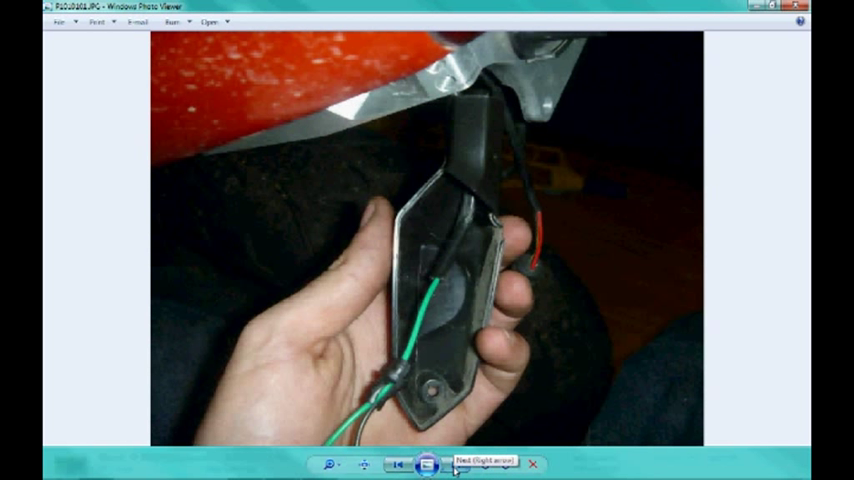
# Show the indicator housing mounted beside the bracket with green and yellow wires
pyautogui.click(458, 464)
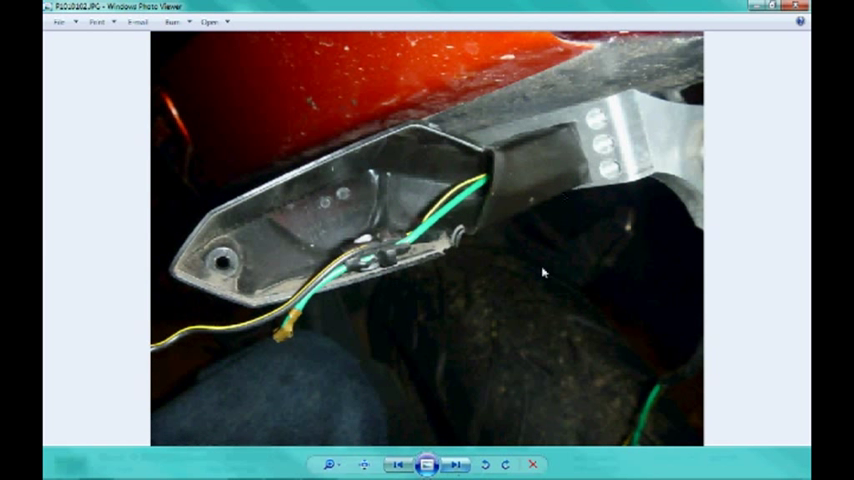
pyautogui.moveTo(393, 291)
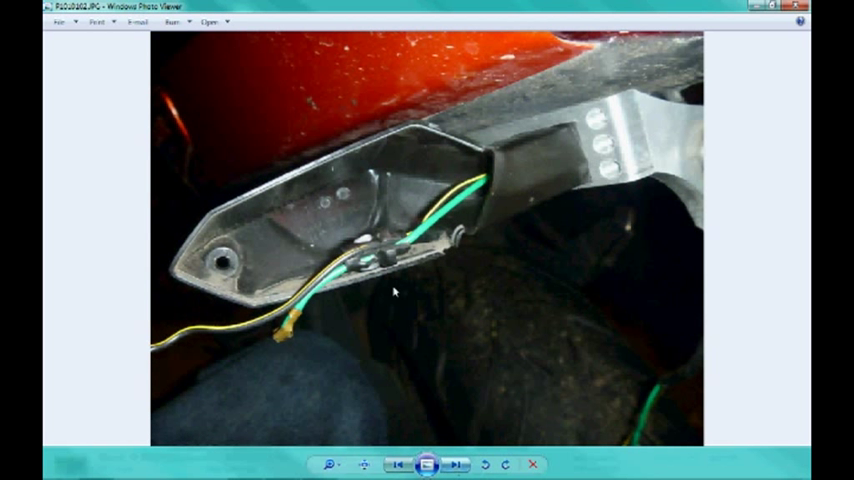
pyautogui.moveTo(387, 255)
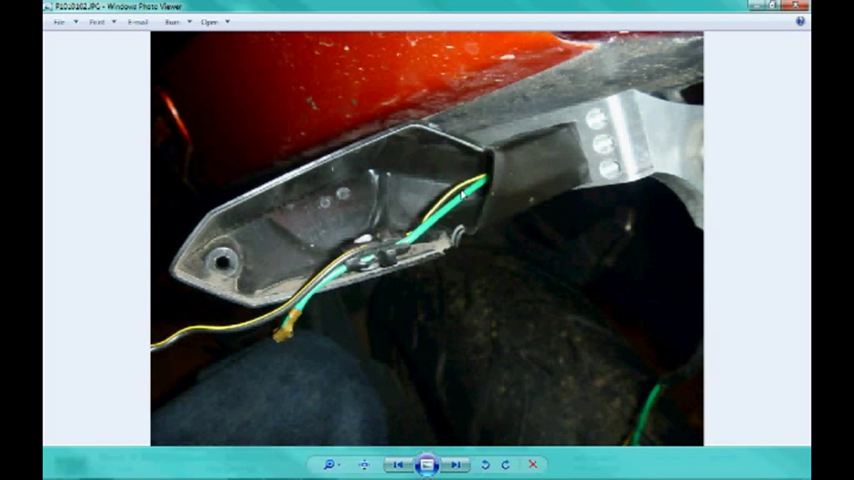
pyautogui.moveTo(499, 177)
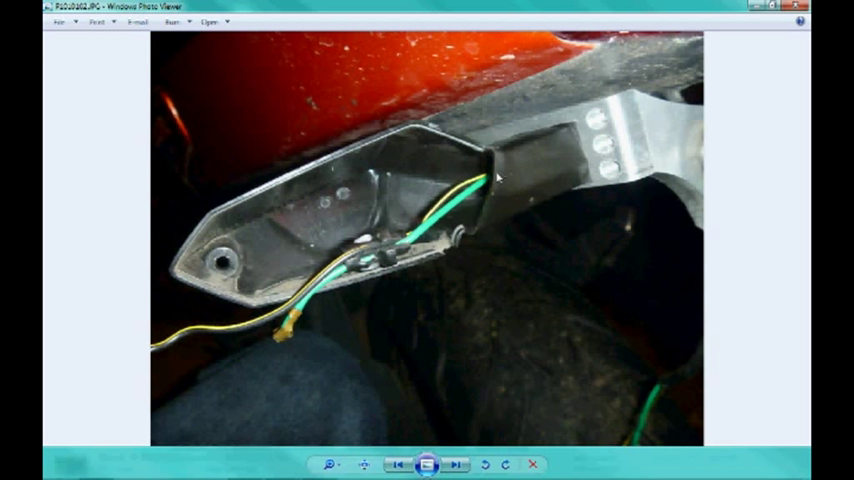
pyautogui.moveTo(527, 169)
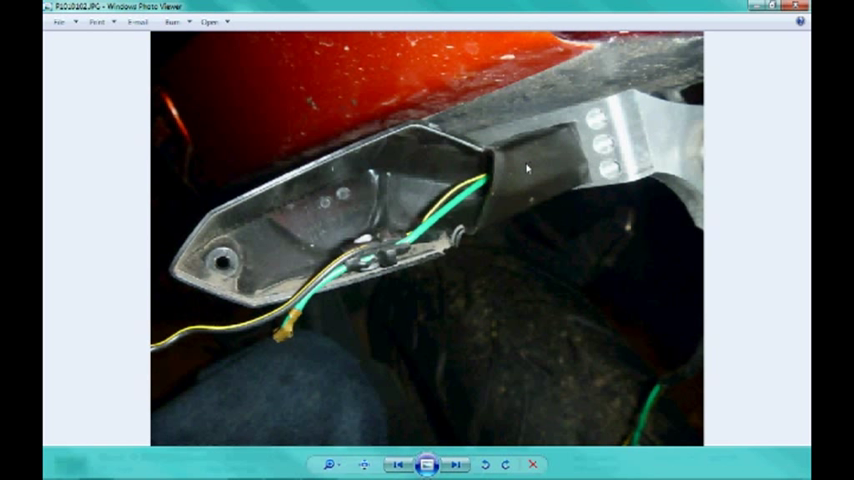
pyautogui.moveTo(511, 173)
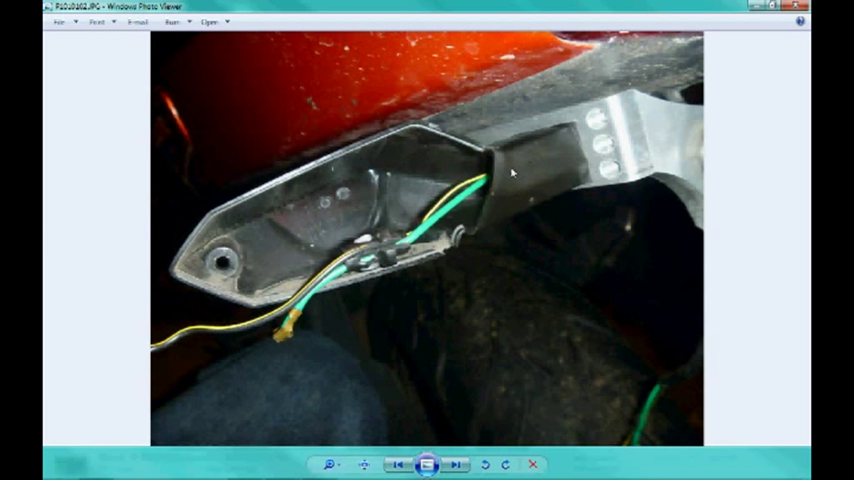
pyautogui.moveTo(268, 307)
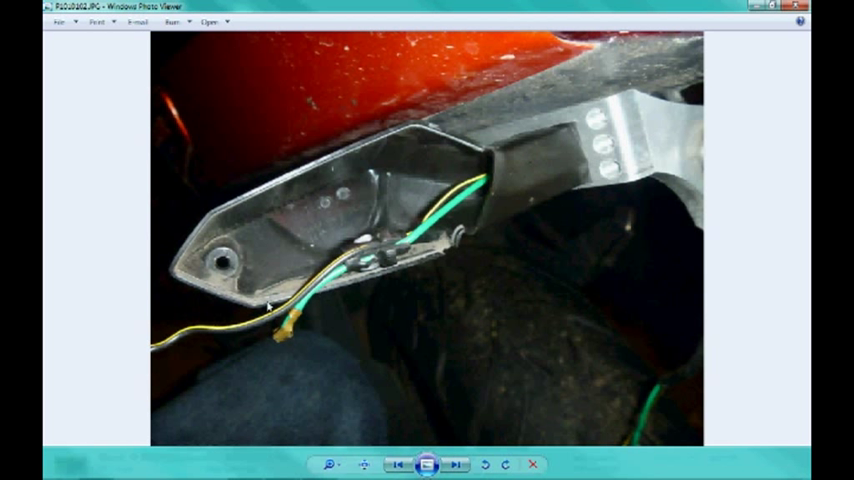
pyautogui.moveTo(296, 361)
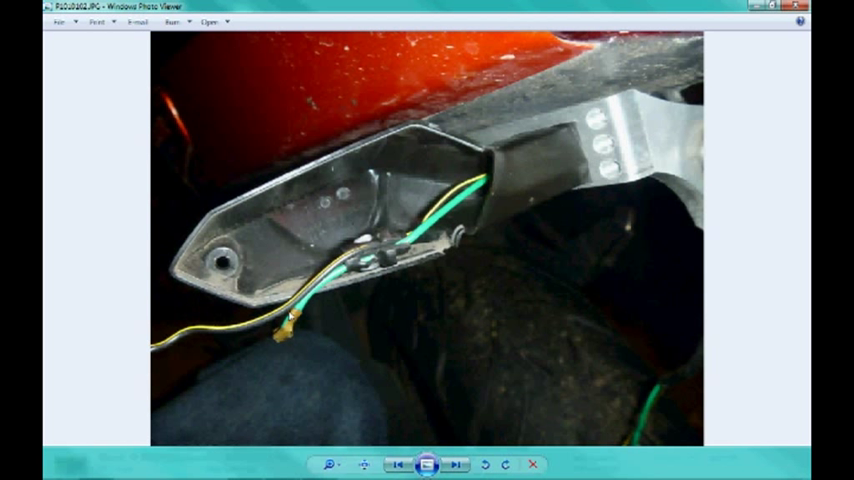
pyautogui.moveTo(500, 198)
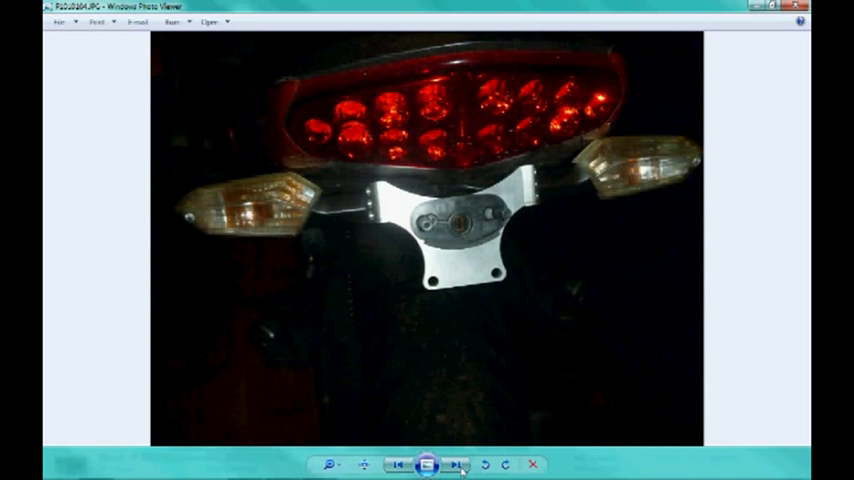
# Advance two photos to the outdoor shot of the finished bike's rear
pyautogui.click(458, 464)
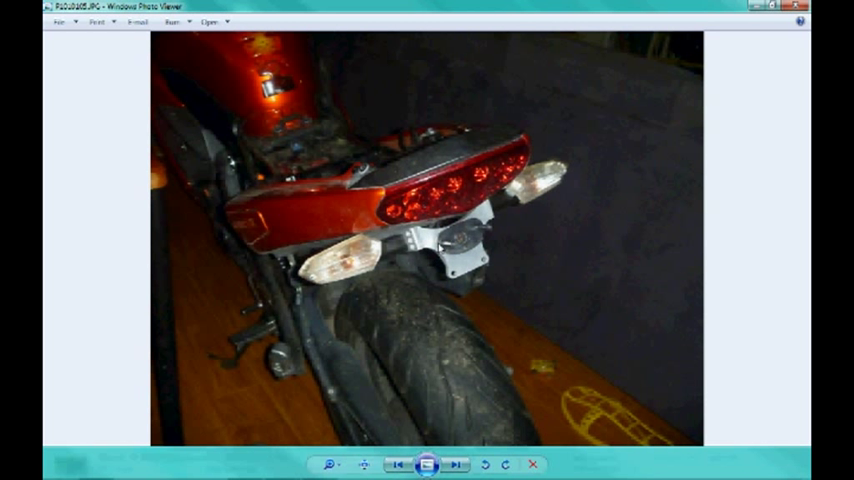
pyautogui.click(457, 464)
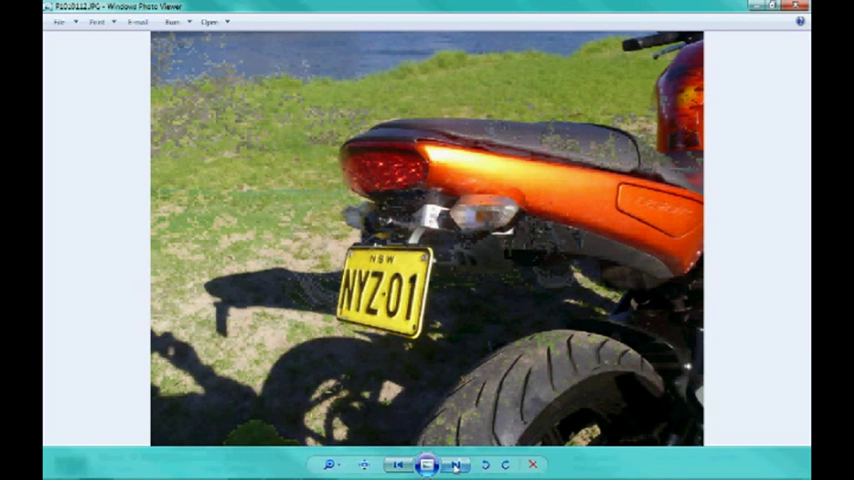
# Display the outdoor side view of the orange tail with angled plate bracket
pyautogui.click(398, 464)
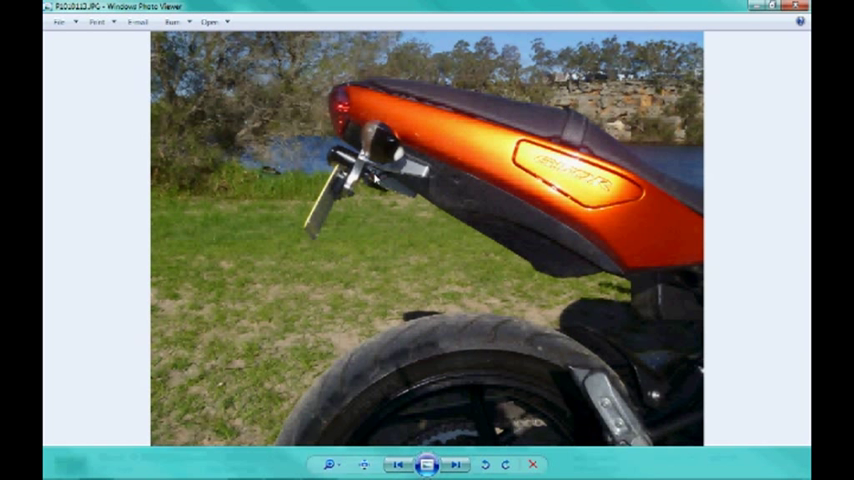
pyautogui.moveTo(380, 235)
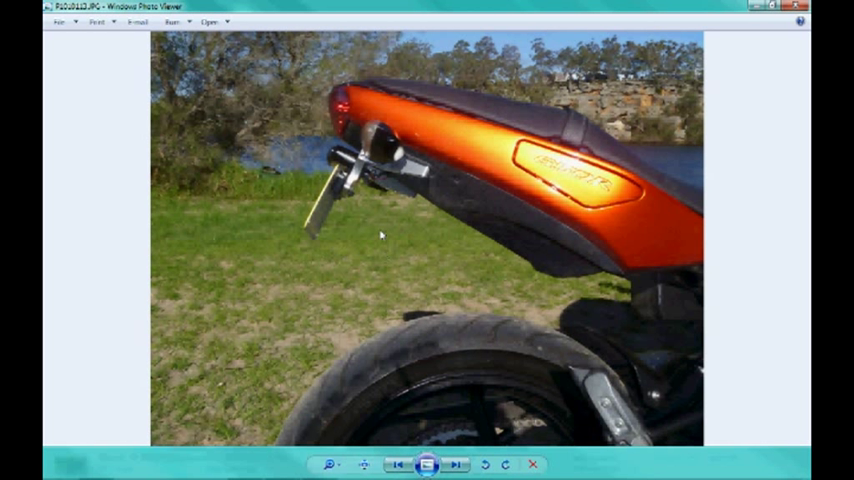